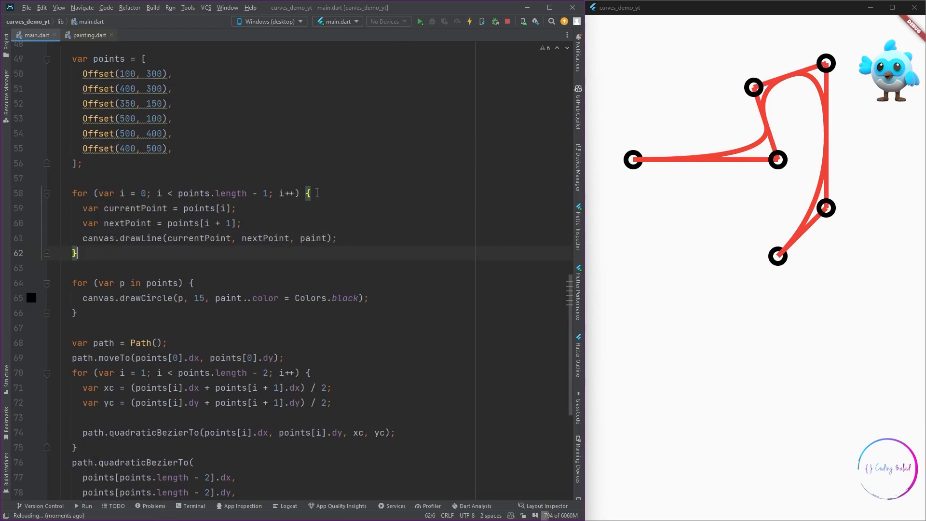
Scroll through main.dart to review the restored default counter template.
{"action": "scroll", "scroll_direction": "down", "scroll_amount": 3}
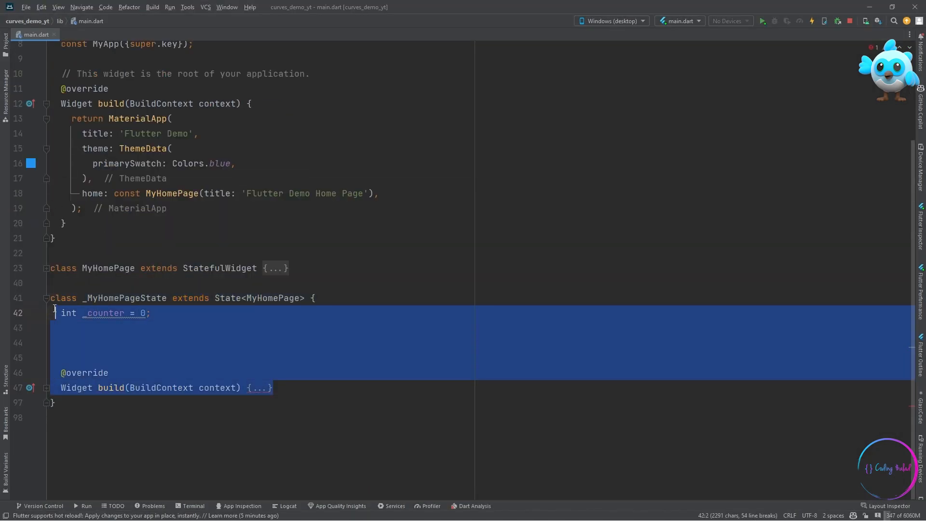
Clear _MyHomePageState, generate the missing build override and start returning a Scaffold.
{"action": "key", "text": "Delete"}
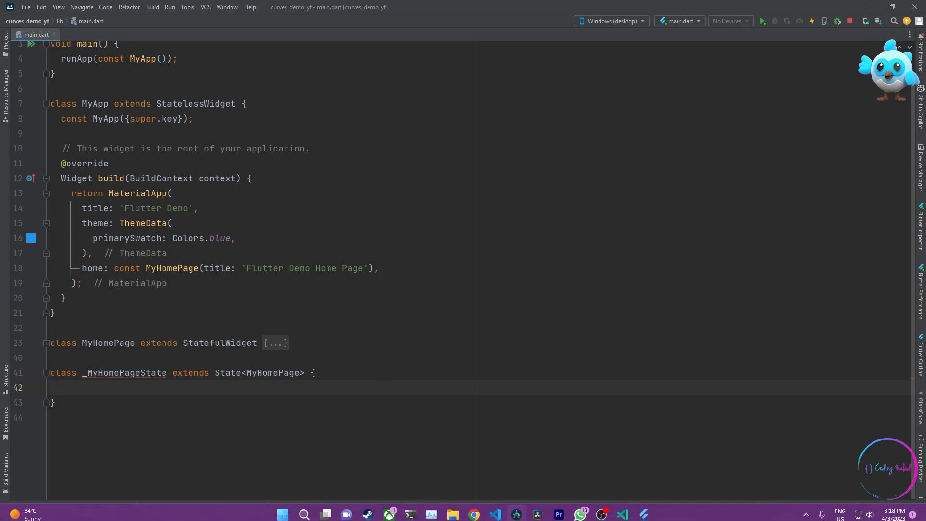
{"action": "key", "text": "enter"}
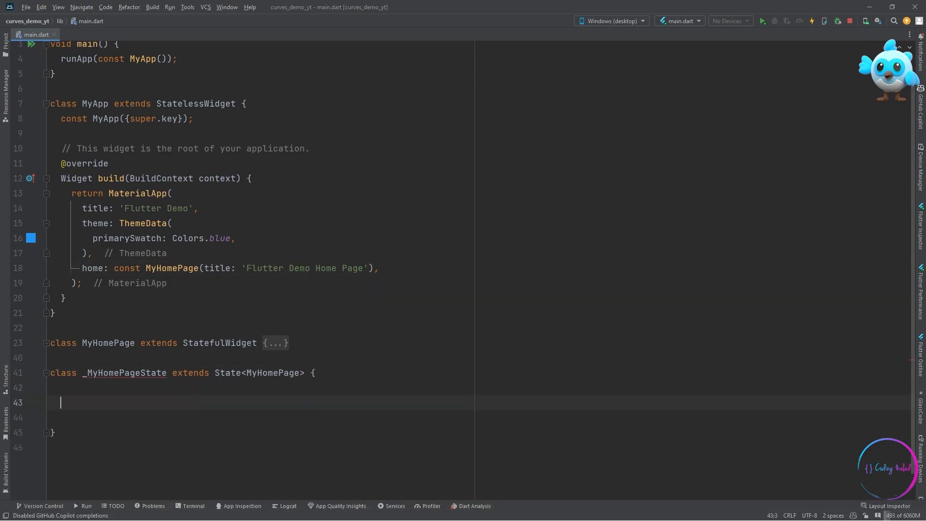
{"action": "left_click", "coordinate": [57, 331]}
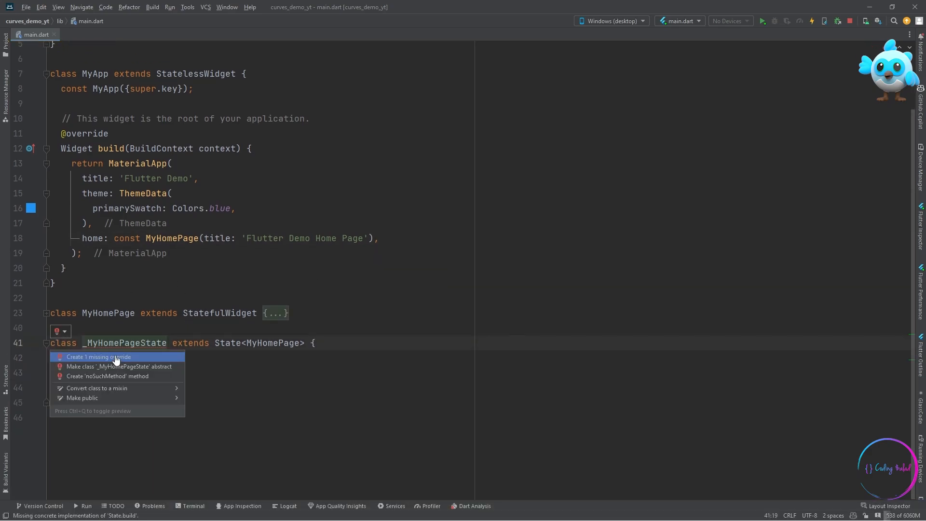
{"action": "left_click", "coordinate": [99, 357]}
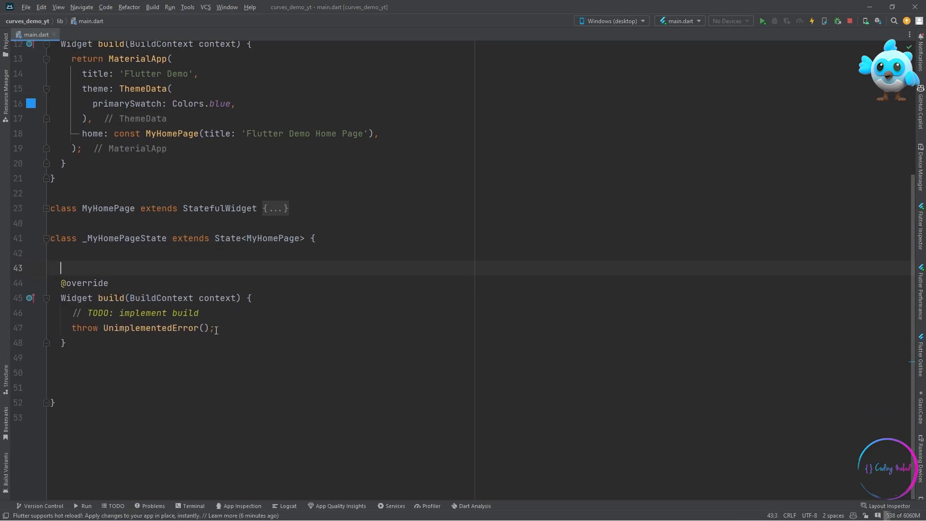
{"action": "type", "text": "return Scaffold("}
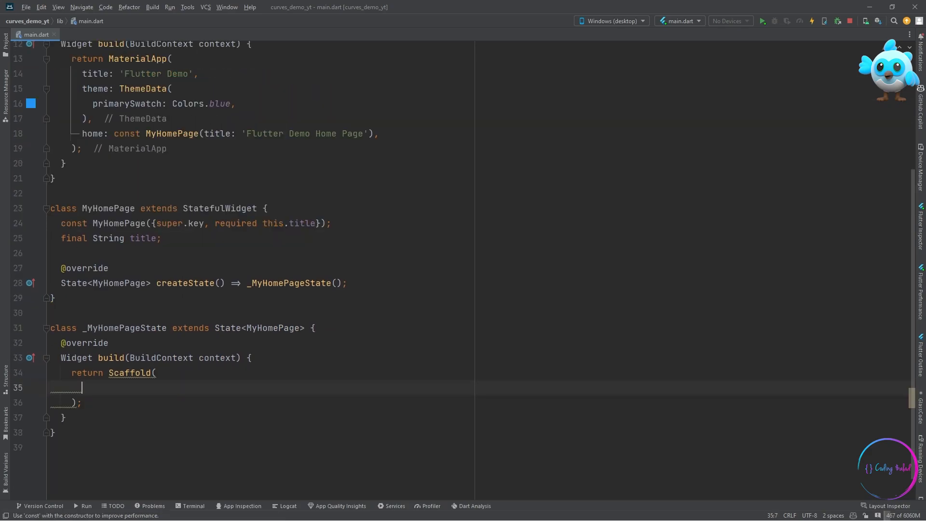
Set body: CustomPaint() and declare class CurveCustomPainter extends CustomPainter with generated overrides.
{"action": "type", "text": "body:"}
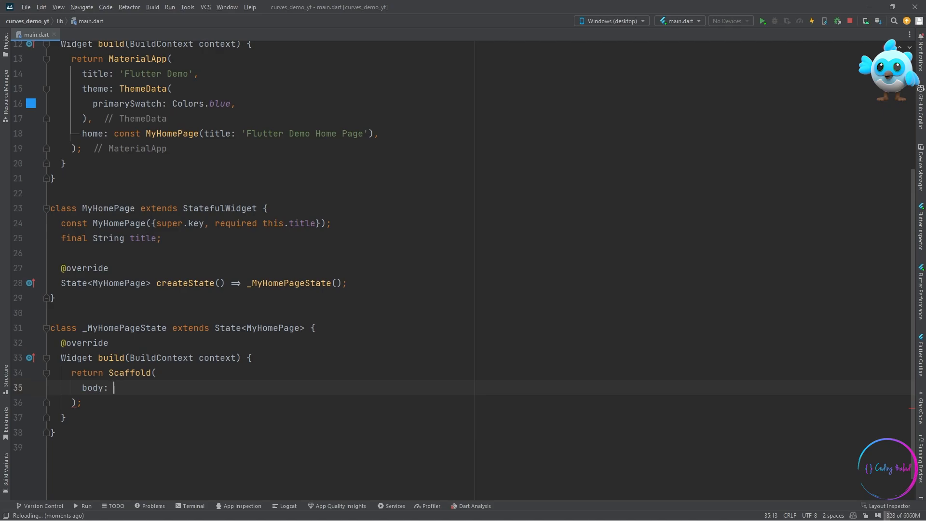
{"action": "type", "text": "CustomPaint()"}
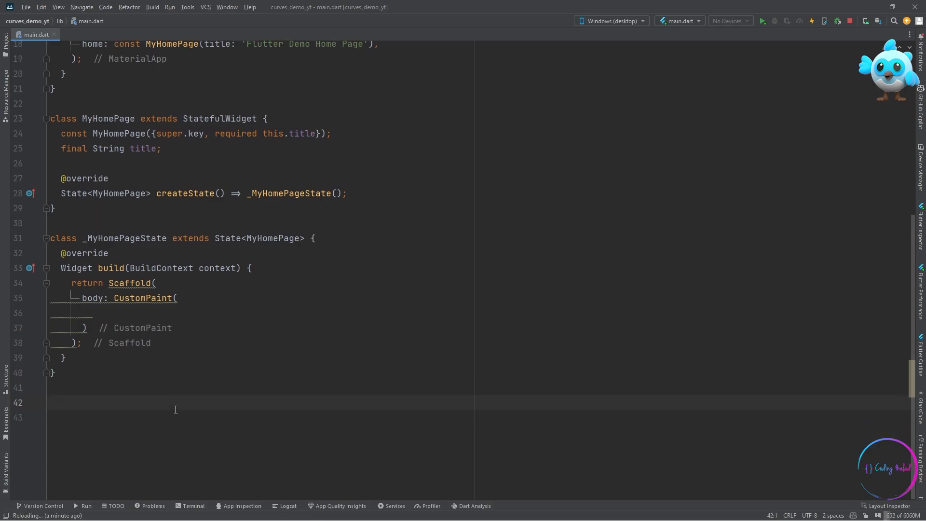
{"action": "type", "text": "class C"}
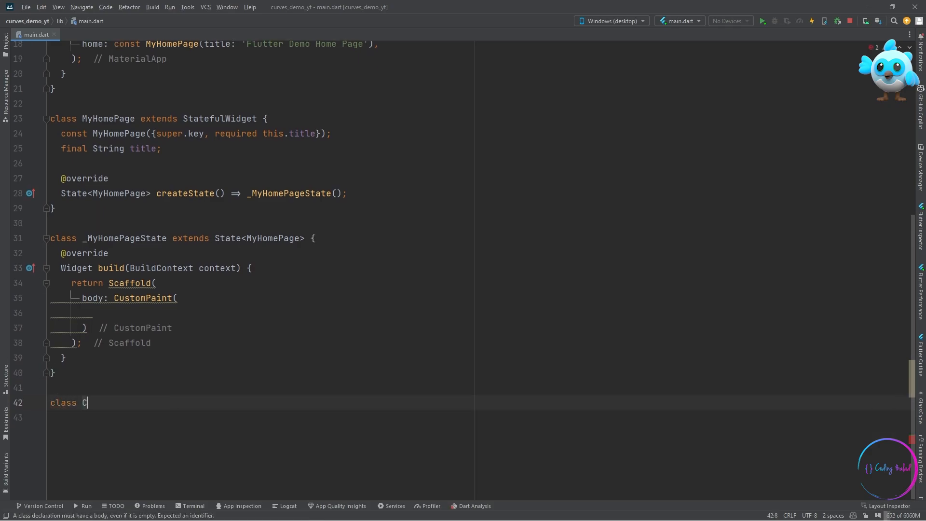
{"action": "type", "text": "urveCustomPainter extends CustomPainter"}
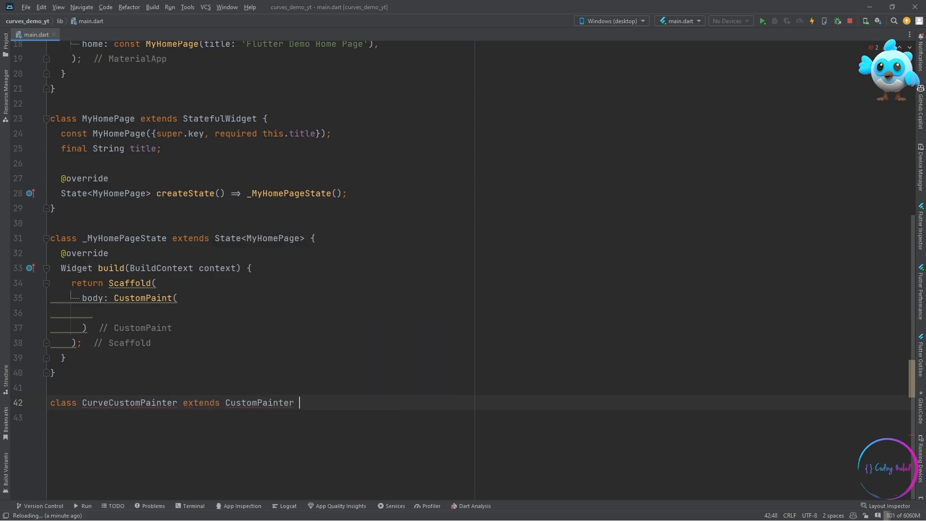
{"action": "type", "text": "{"}
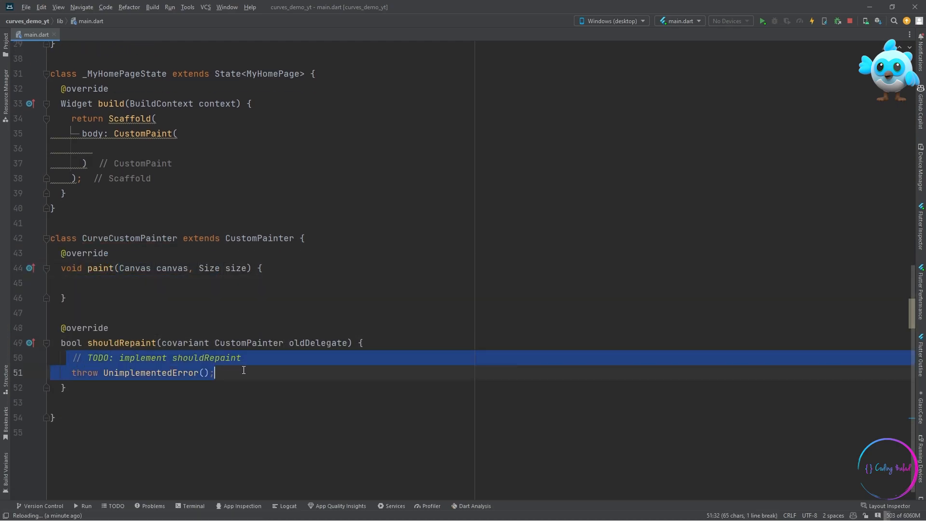
Make shouldRepaint return false instead of the generated TODO.
{"action": "key", "text": "Delete"}
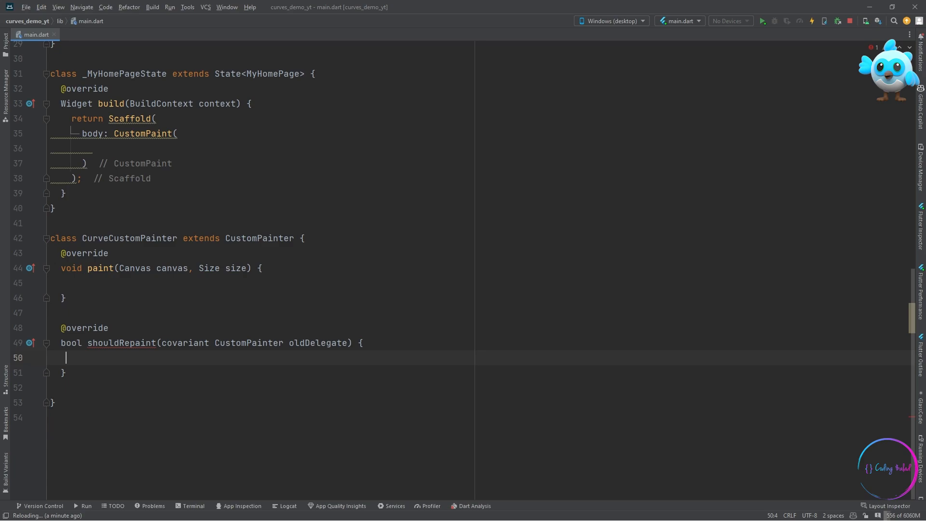
{"action": "type", "text": "return false;"}
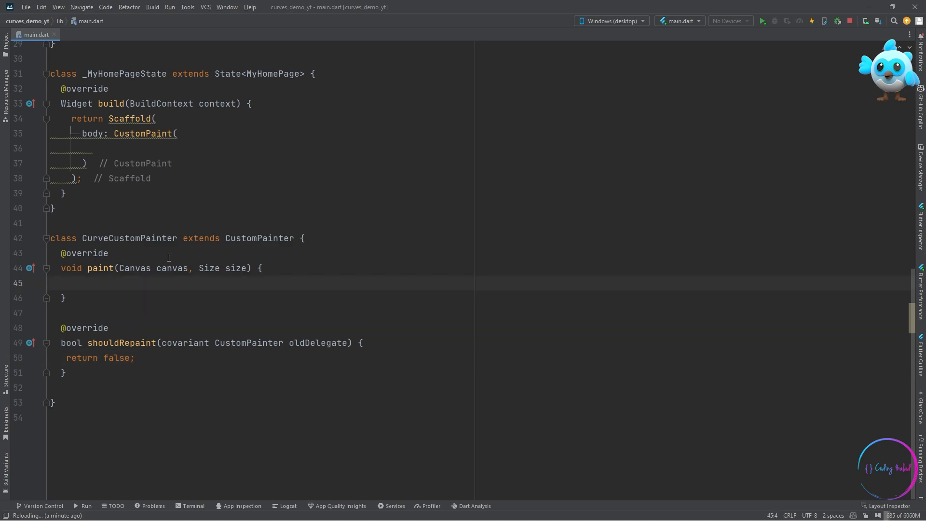
In paint(), declare var paint = Paint() with color Colors.yellowAccent and PaintingStyle.fill.
{"action": "type", "text": "var paint = Paint()..color ="}
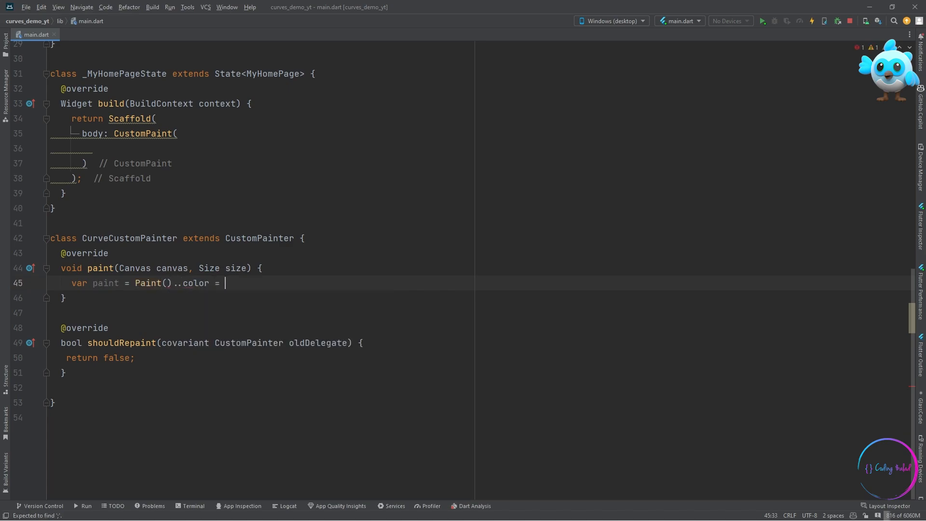
{"action": "type", "text": "Colors.yellowAccent"}
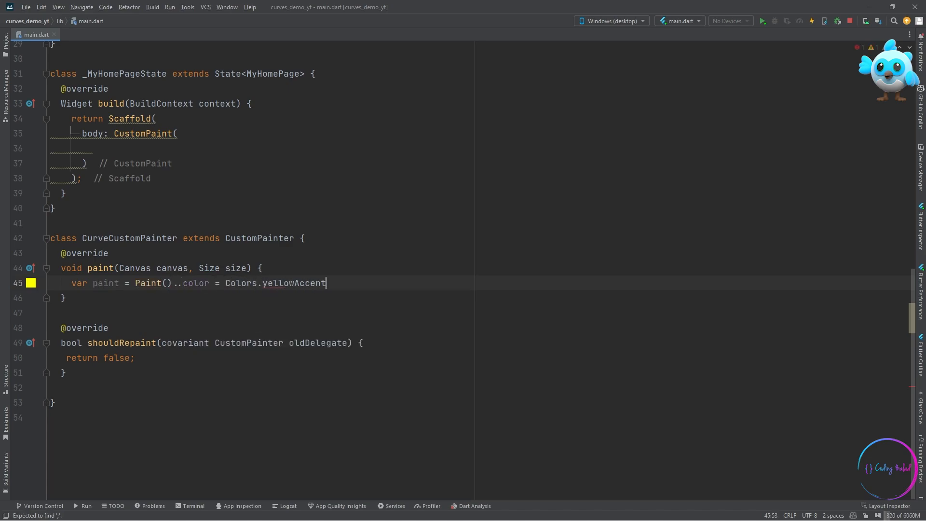
{"action": "type", "text": "..style ="}
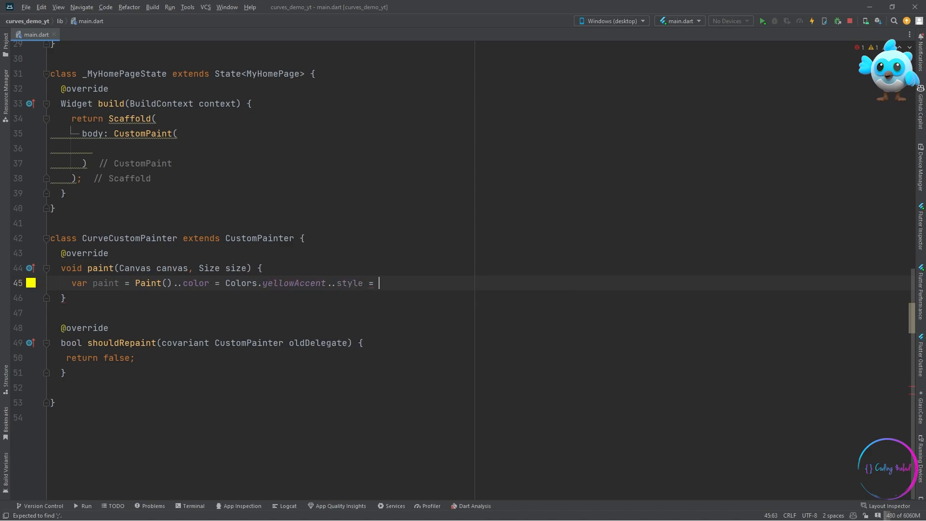
{"action": "type", "text": "PaintingStyle.fill;"}
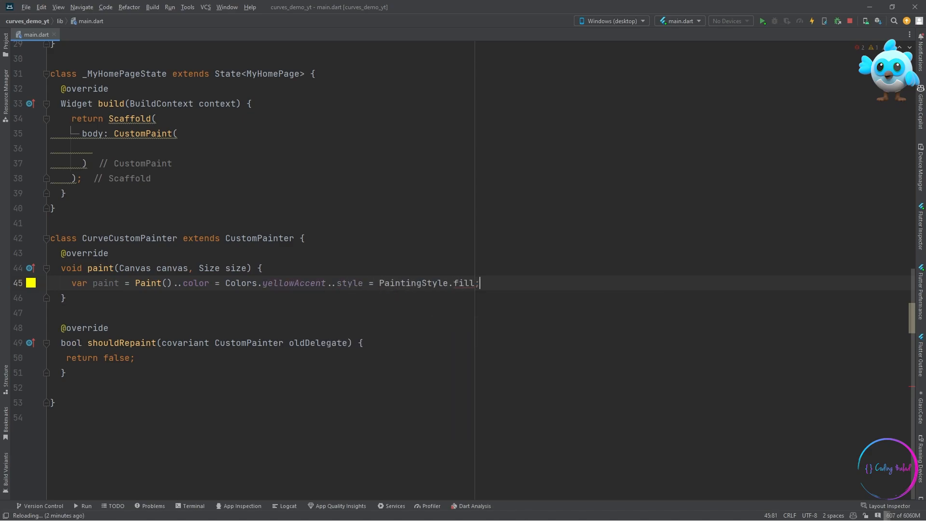
{"action": "key", "text": "enter"}
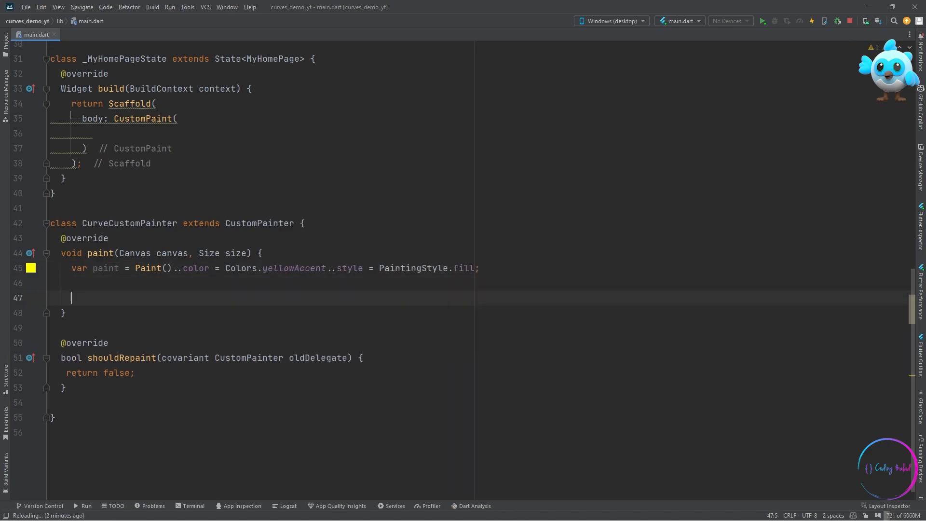
Add canvas.drawLine from Offset(100, 300) to Offset(400, 300) using paint.
{"action": "type", "text": "canvas.draw"}
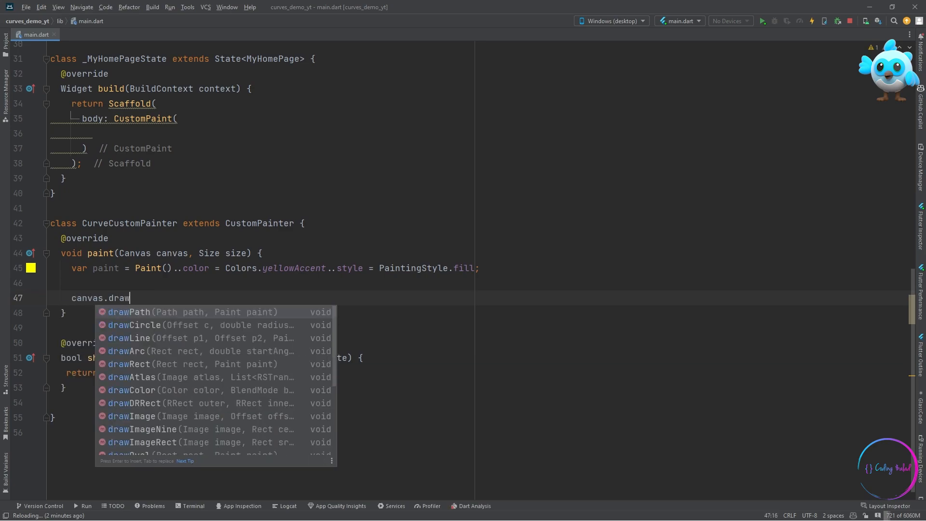
{"action": "left_click", "coordinate": [132, 337]}
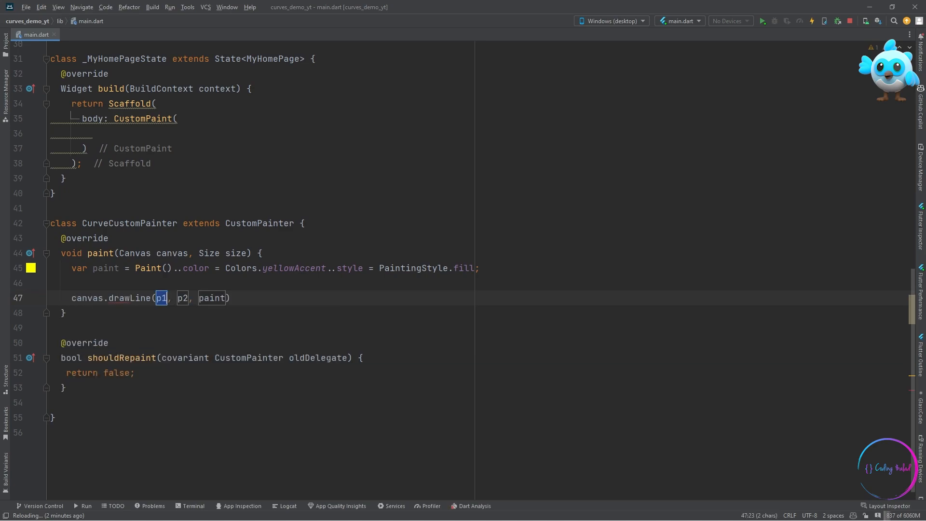
{"action": "type", "text": "Offset()"}
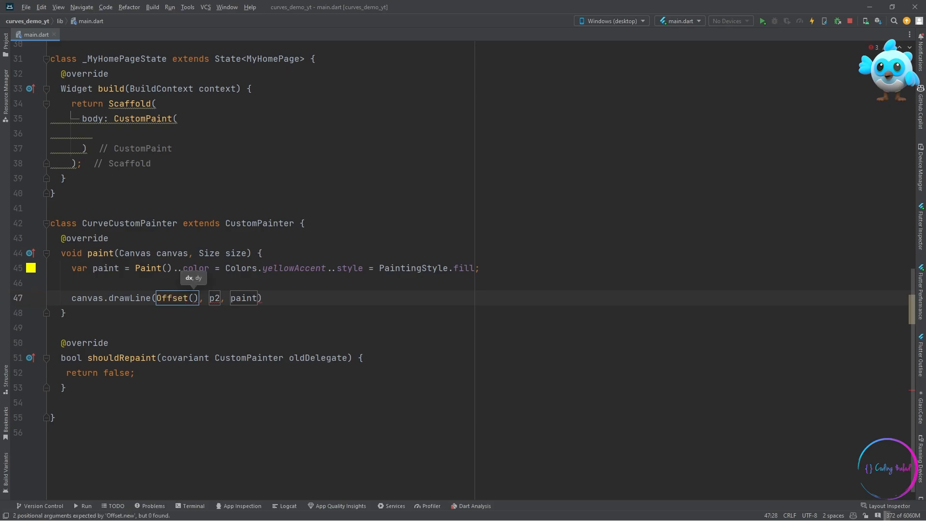
{"action": "type", "text": "100, 300"}
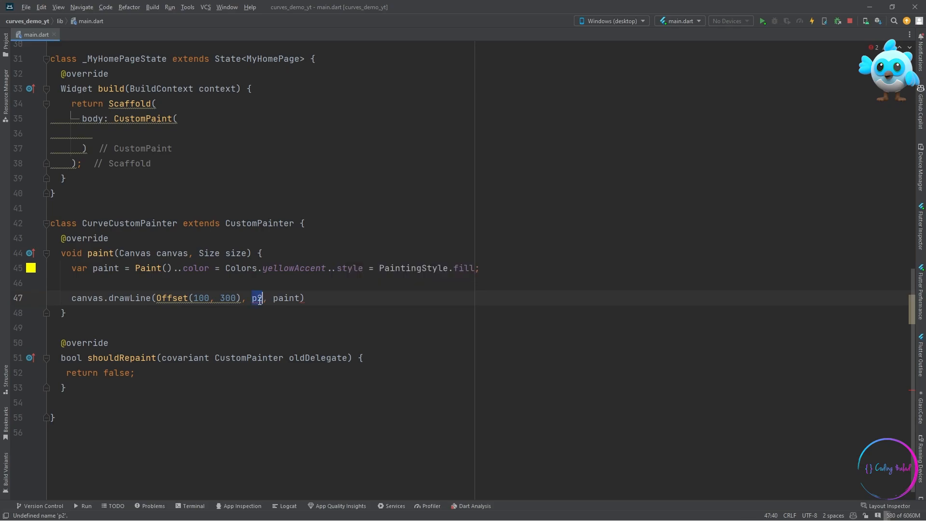
{"action": "type", "text": "Offset(100, 300)"}
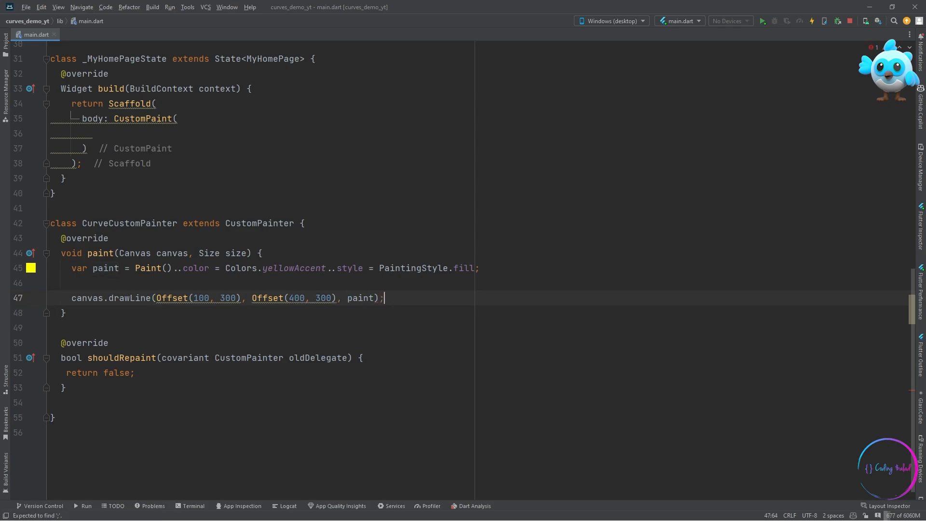
Attach painter: CurveCustomPainter(), make the paint Colors.red with strokeWidth 10, and run the app.
{"action": "type", "text": "painter: CurveCustomPainter(),"}
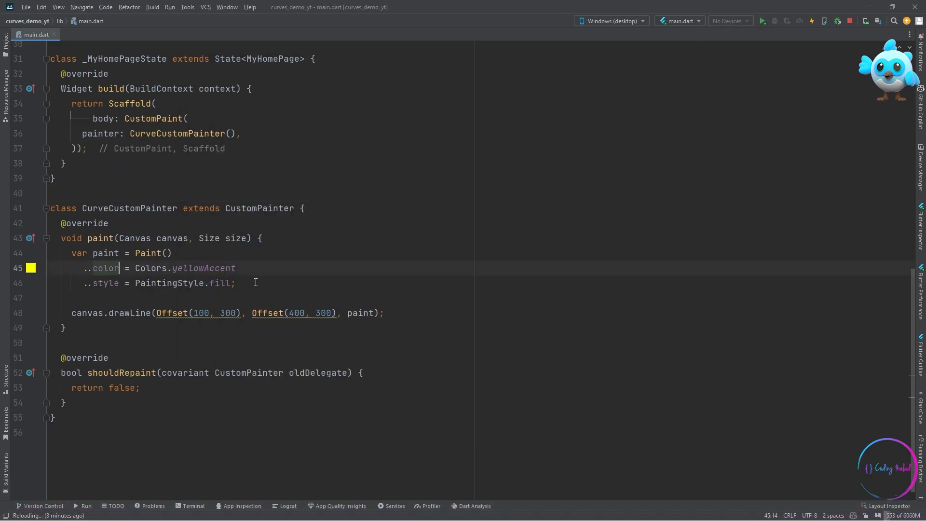
{"action": "type", "text": "red"}
{"action": "type", "text": "..strokeWidth"}
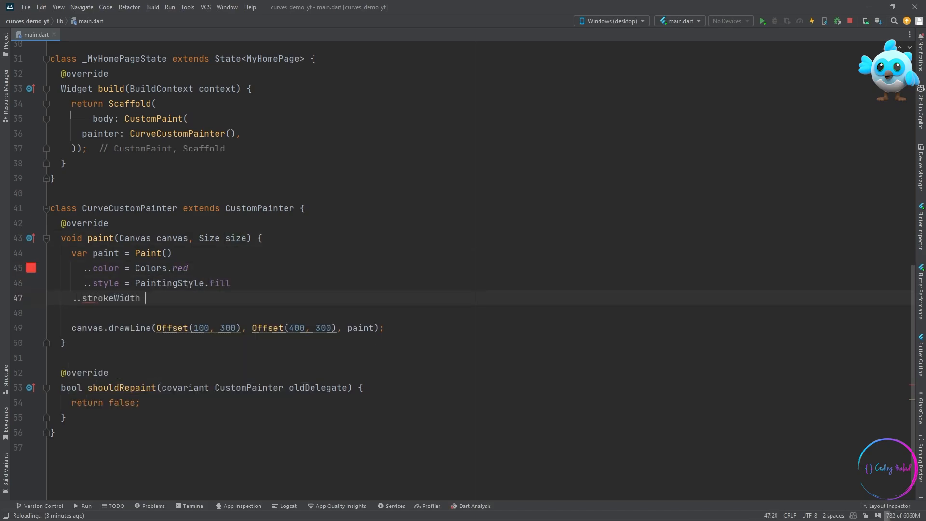
{"action": "type", "text": "= 10;"}
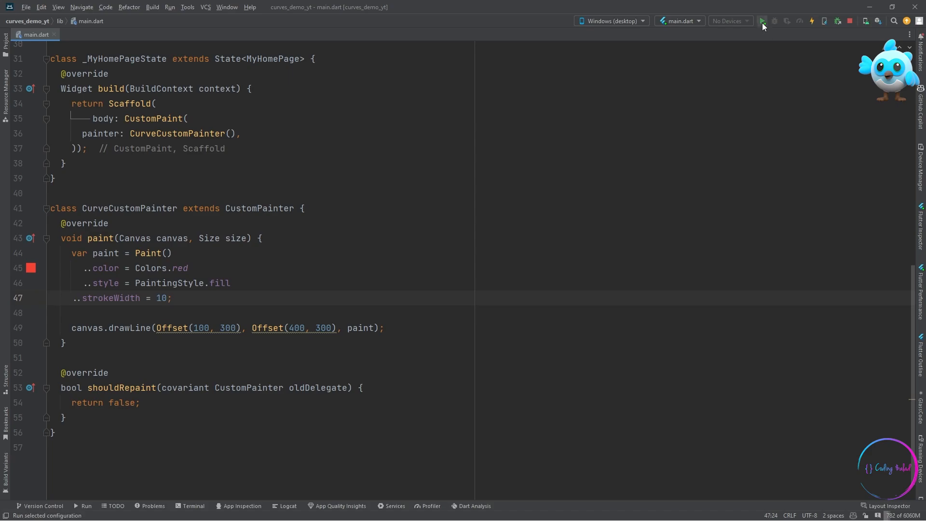
{"action": "left_click", "coordinate": [762, 20]}
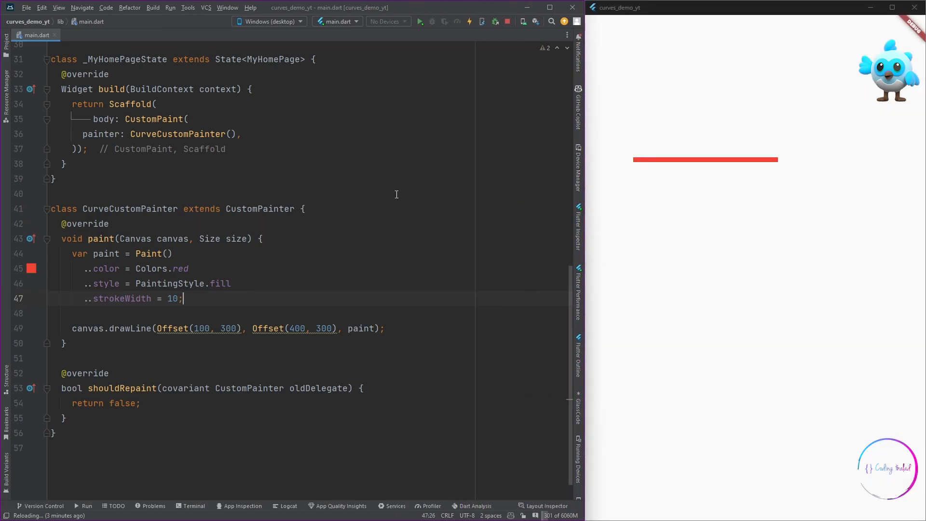
{"action": "mouse_move", "coordinate": [157, 330]}
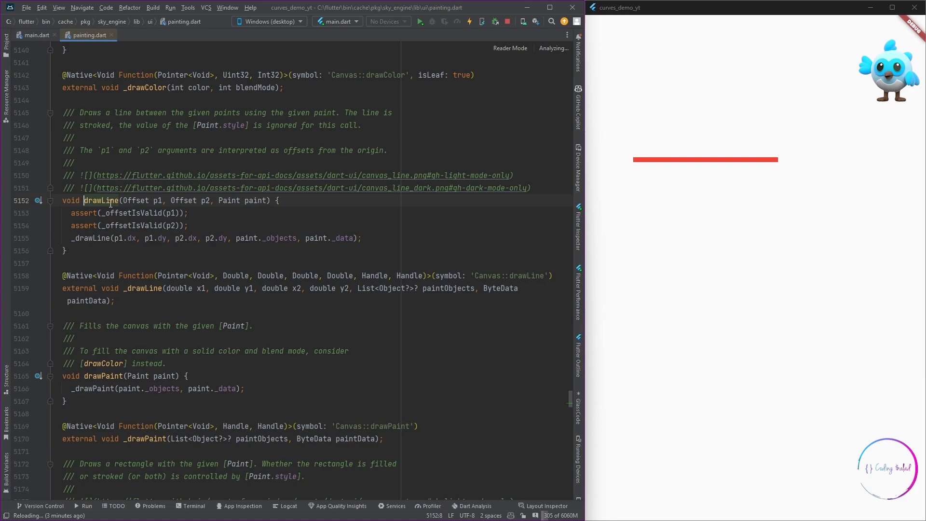
Review drawLine's two Offsets, then start a canvas.drawCircle call after the line-drawing statement.
{"action": "double_click", "coordinate": [135, 200]}
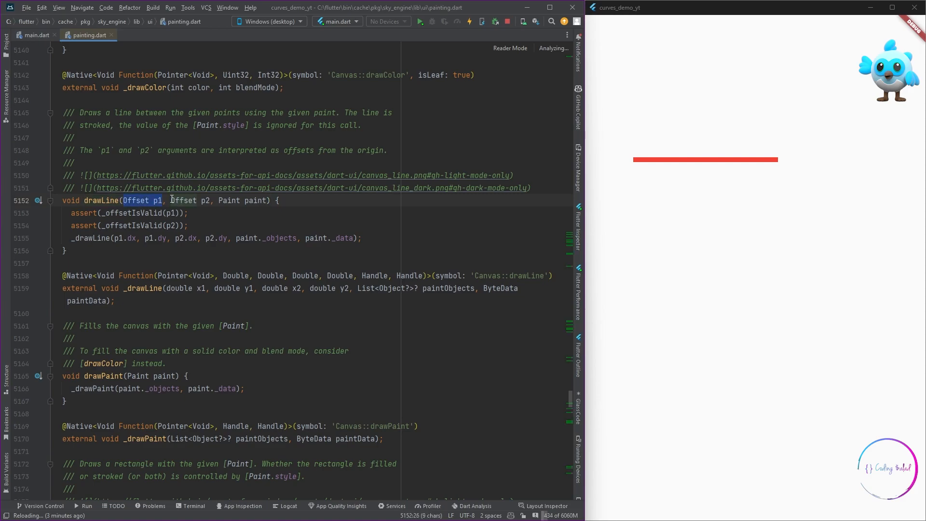
{"action": "double_click", "coordinate": [189, 201]}
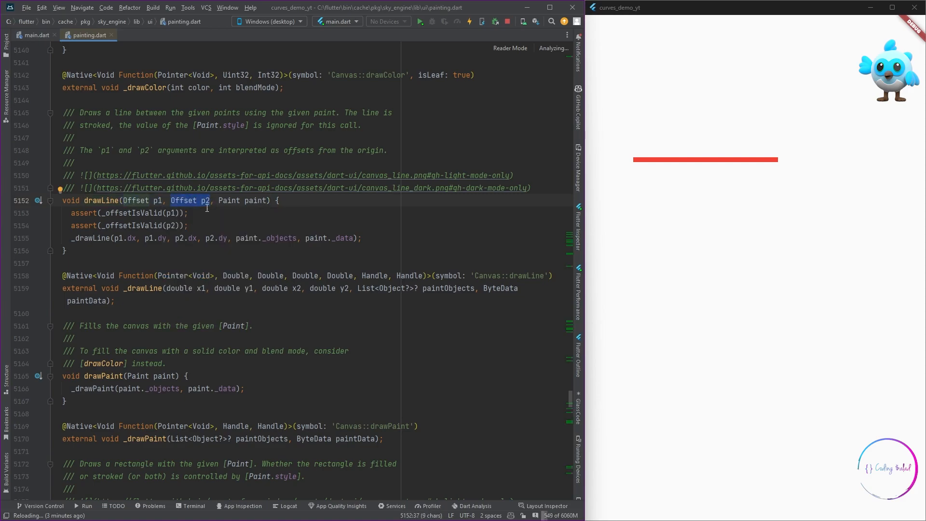
{"action": "mouse_move", "coordinate": [100, 200]}
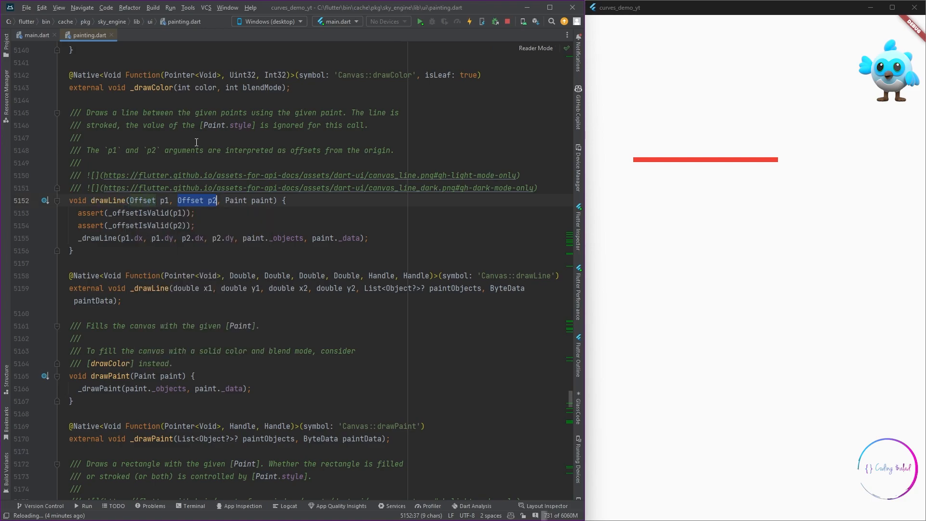
{"action": "left_click", "coordinate": [36, 34]}
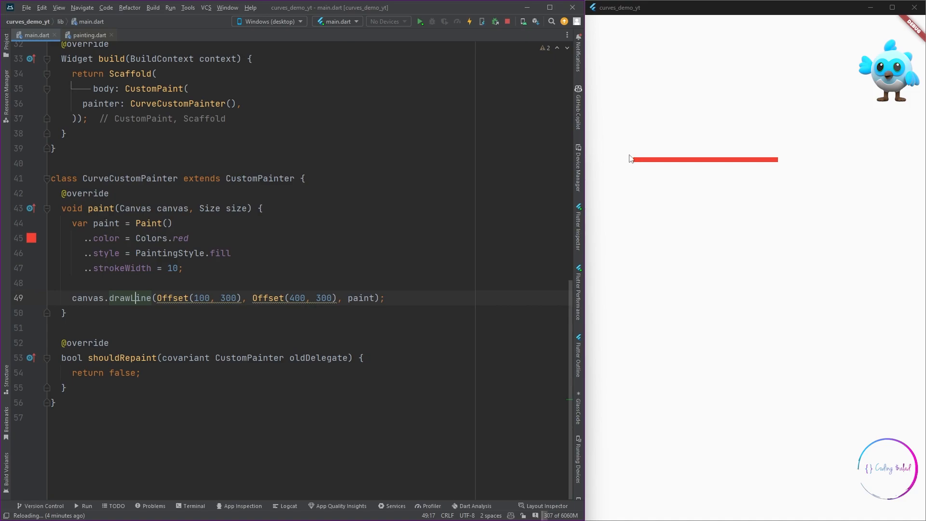
{"action": "left_click", "coordinate": [262, 283]}
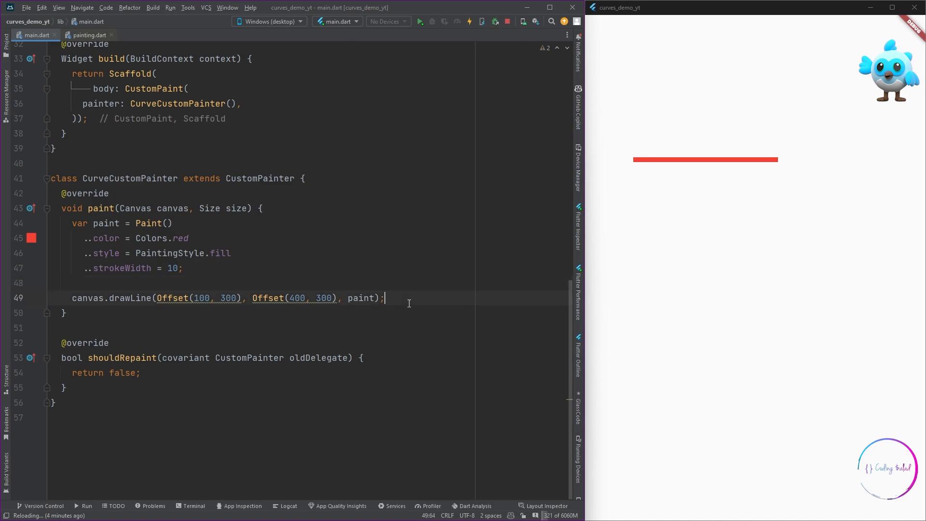
{"action": "type", "text": "ca"}
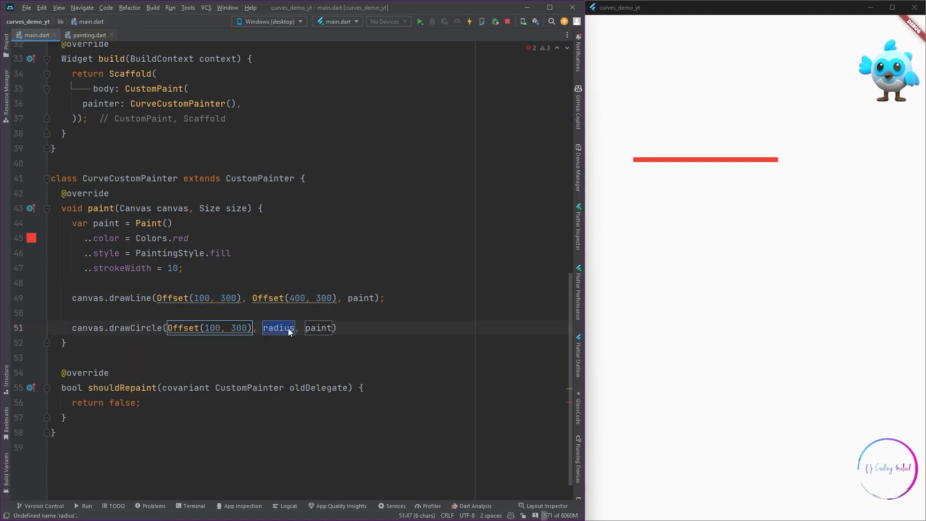
Give the drawCircle calls radius 15 with Colors.black paint and hot reload to show the end dots.
{"action": "type", "text": "15"}
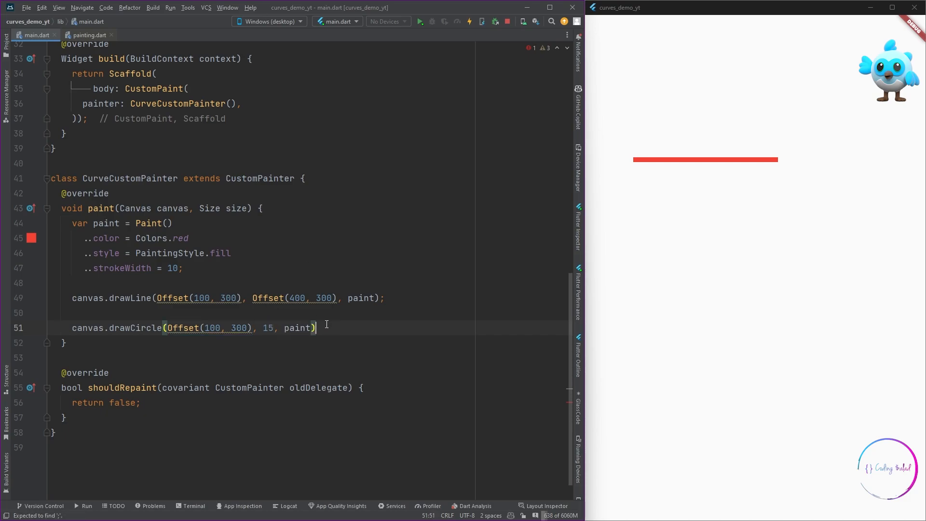
{"action": "type", "text": "..fo"}
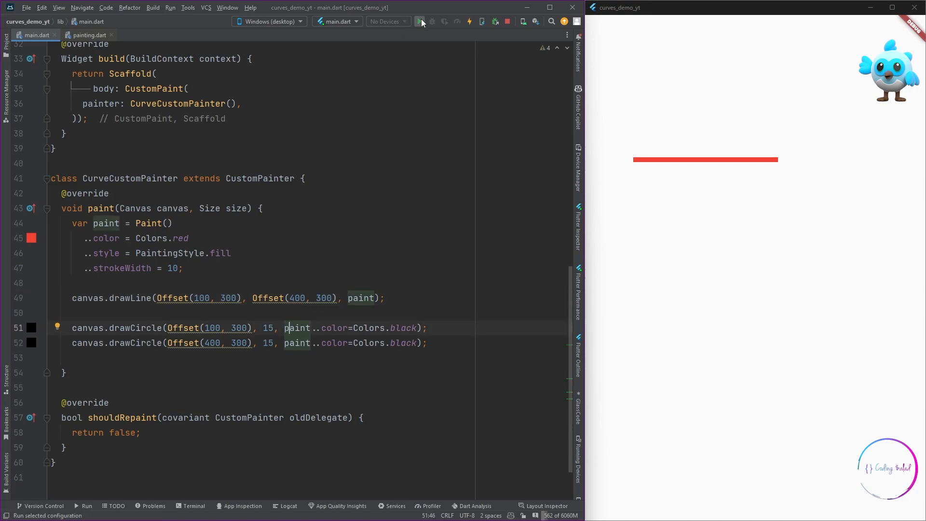
{"action": "left_click", "coordinate": [419, 21]}
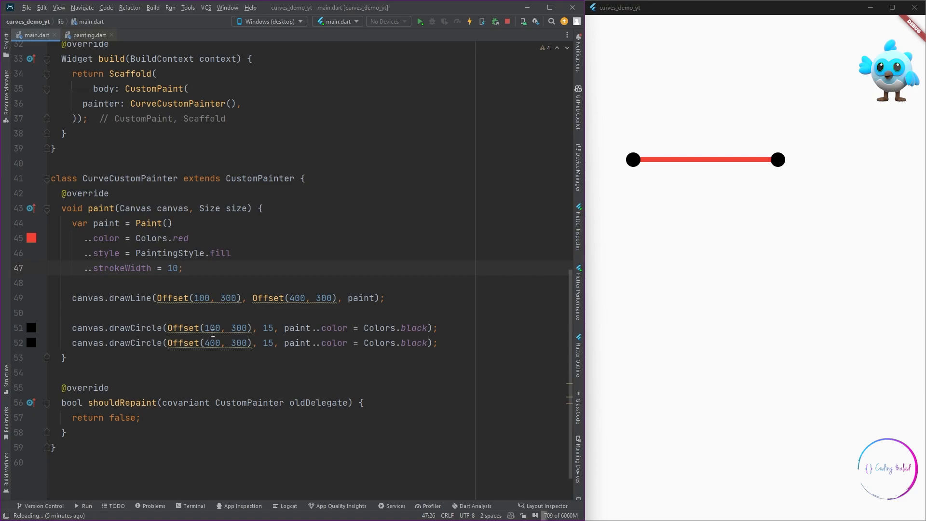
{"action": "double_click", "coordinate": [208, 328]}
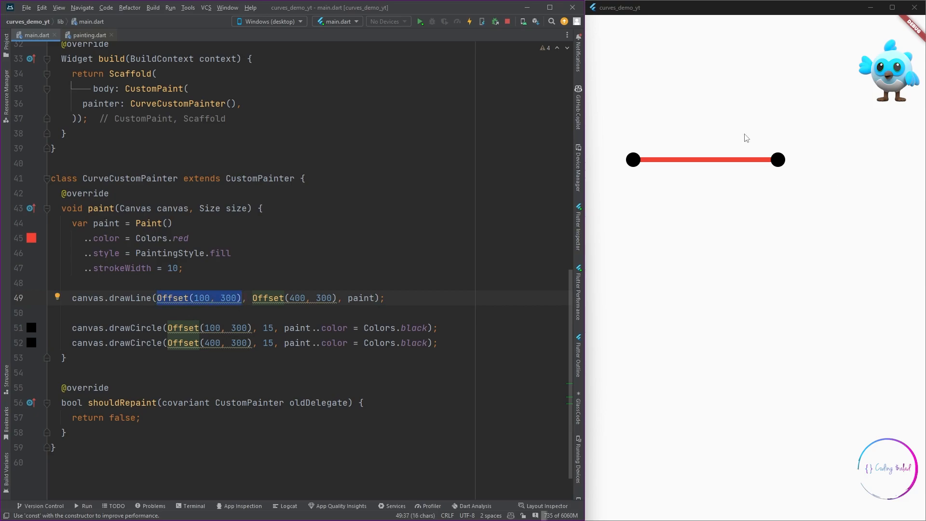
Check the end point Offset(400, 300) and insert a blank line above the drawLine statement.
{"action": "left_click", "coordinate": [53, 313]}
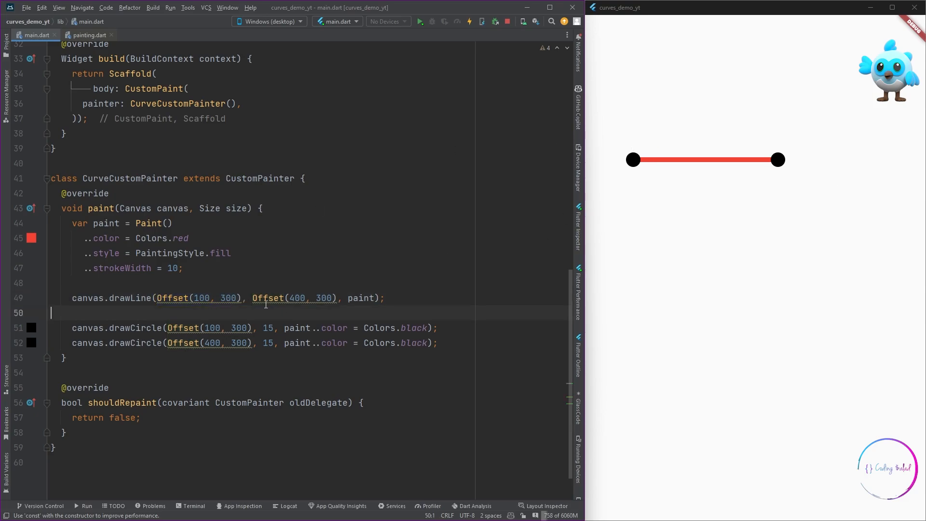
{"action": "double_click", "coordinate": [293, 298]}
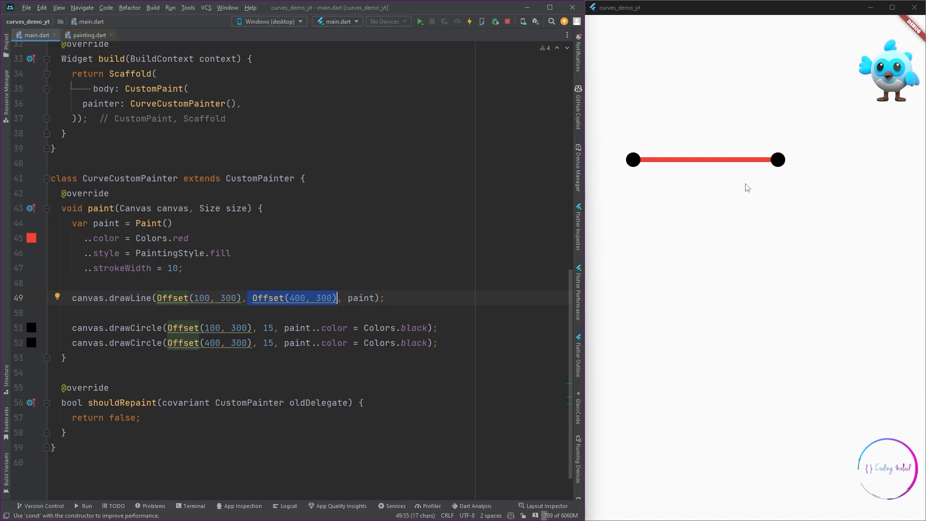
{"action": "mouse_move", "coordinate": [638, 165]}
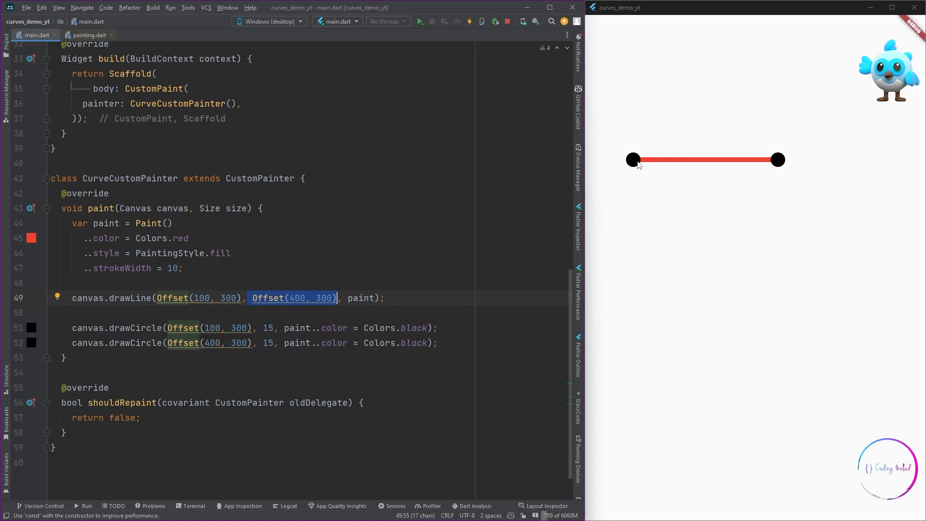
{"action": "mouse_move", "coordinate": [640, 167]}
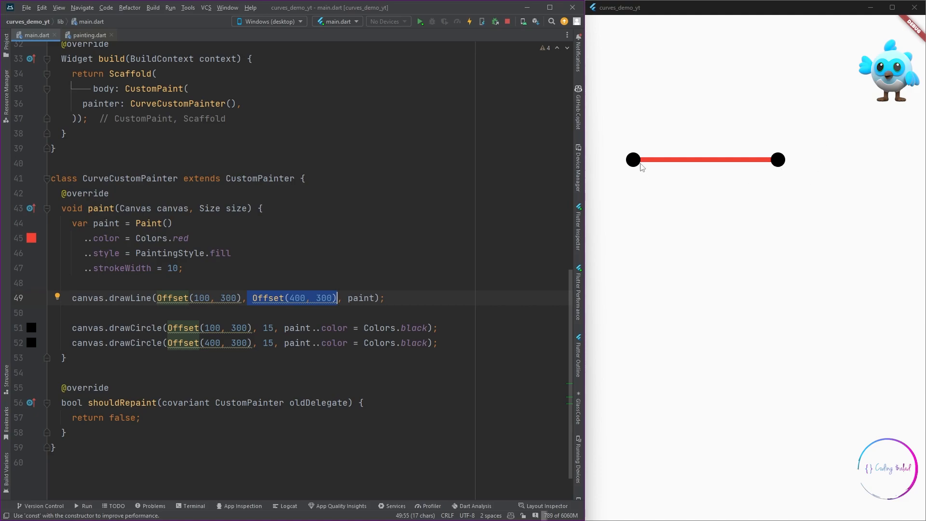
{"action": "mouse_move", "coordinate": [889, 223]}
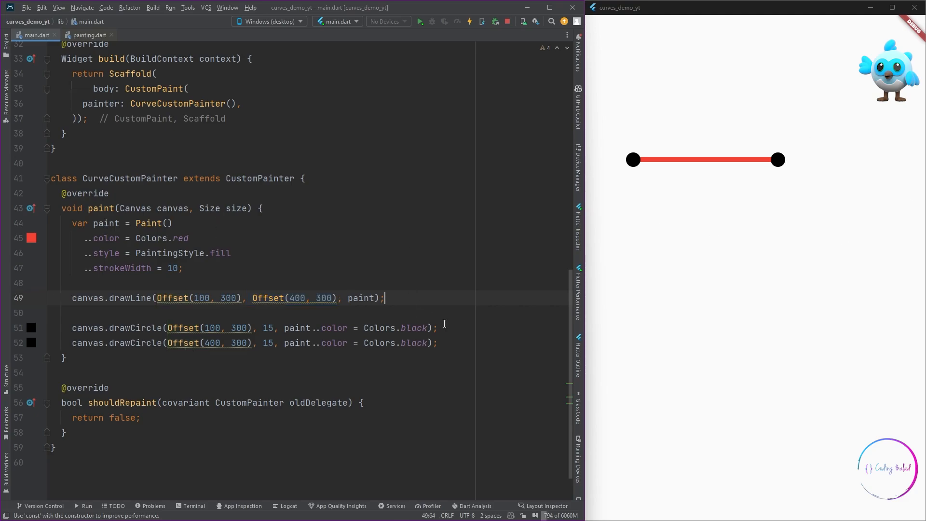
{"action": "key", "text": "enter"}
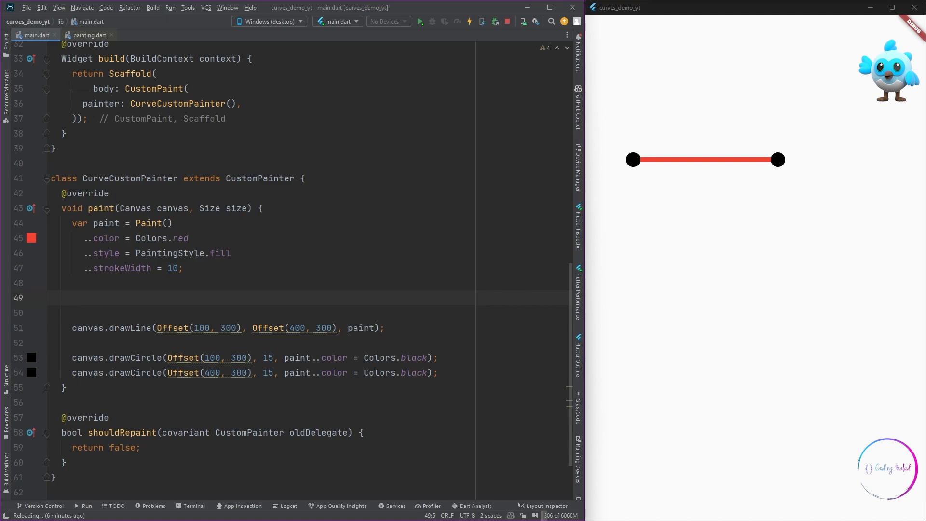
Declare var points = [Offset(100, 300), Offset(400, 300), Offset(350, 150)].
{"action": "type", "text": "var points ="}
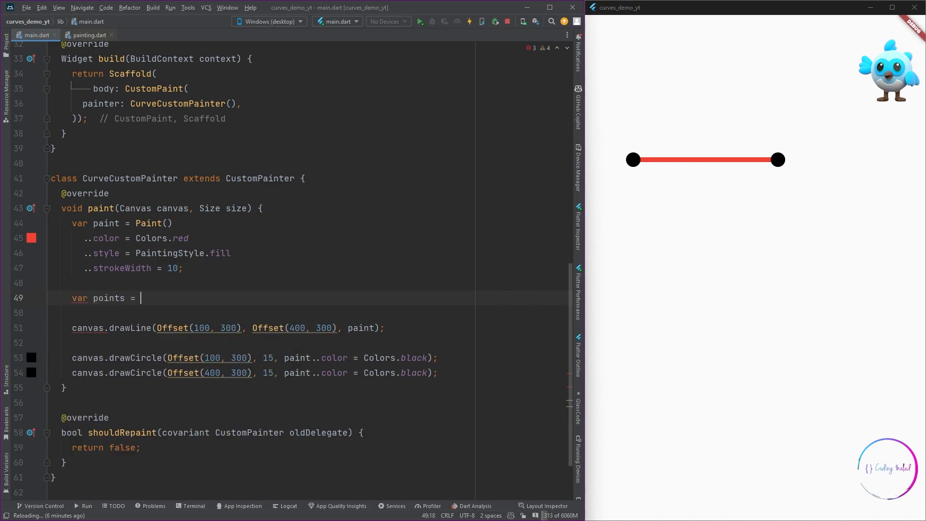
{"action": "type", "text": "["}
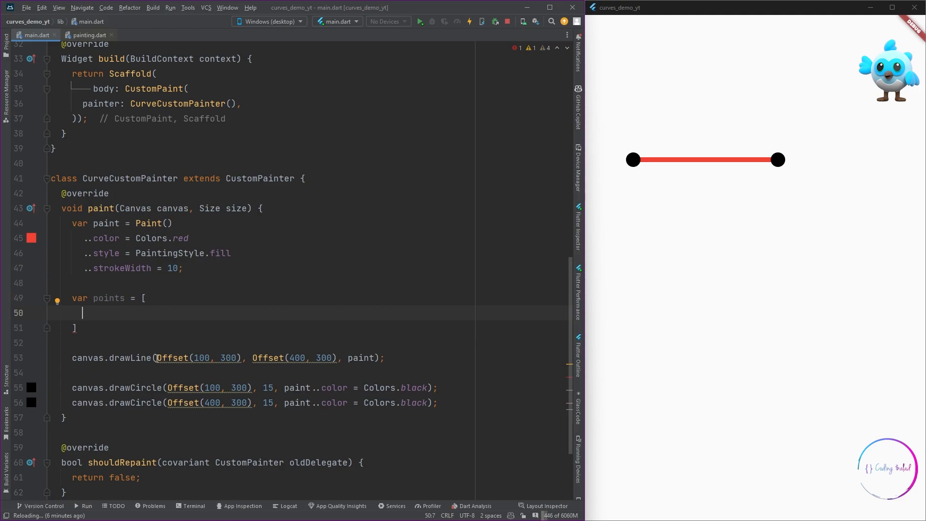
{"action": "type", "text": "Offset(100, 300)"}
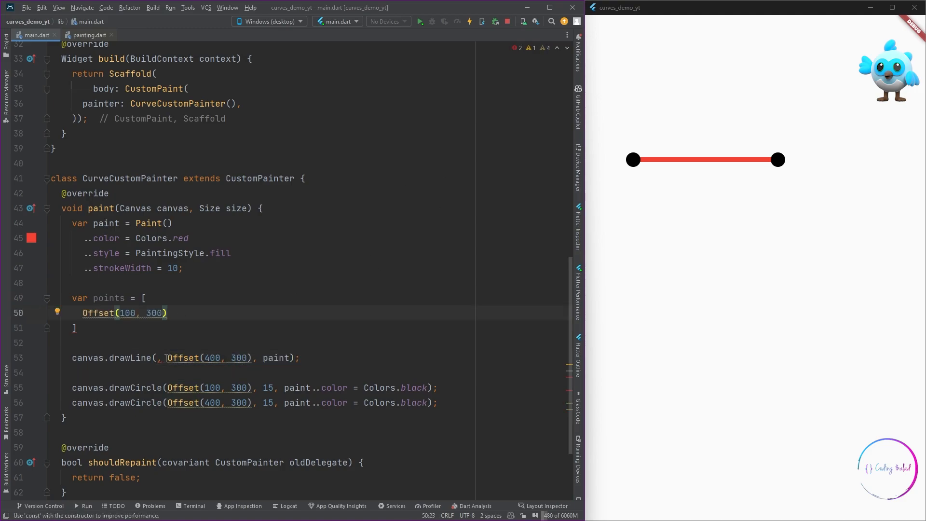
{"action": "type", "text": "Offset(400, 300),"}
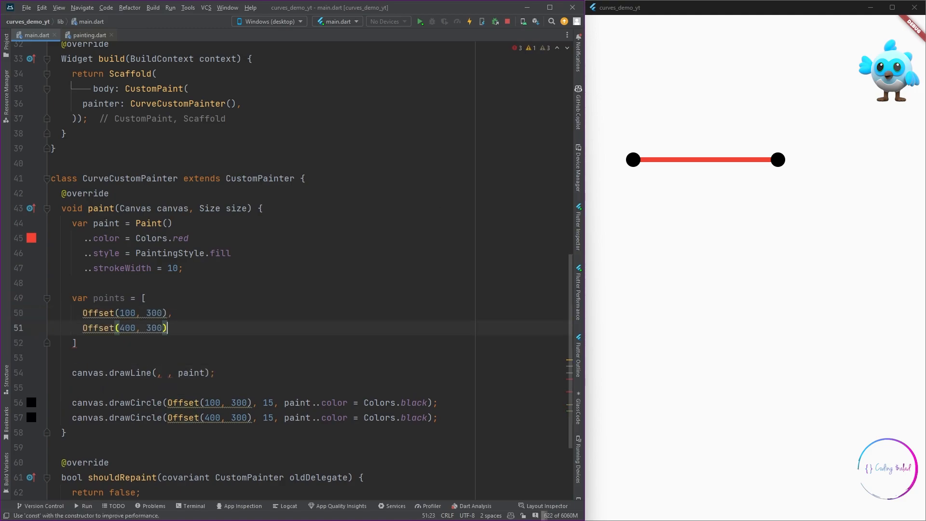
{"action": "type", "text": "Offset("}
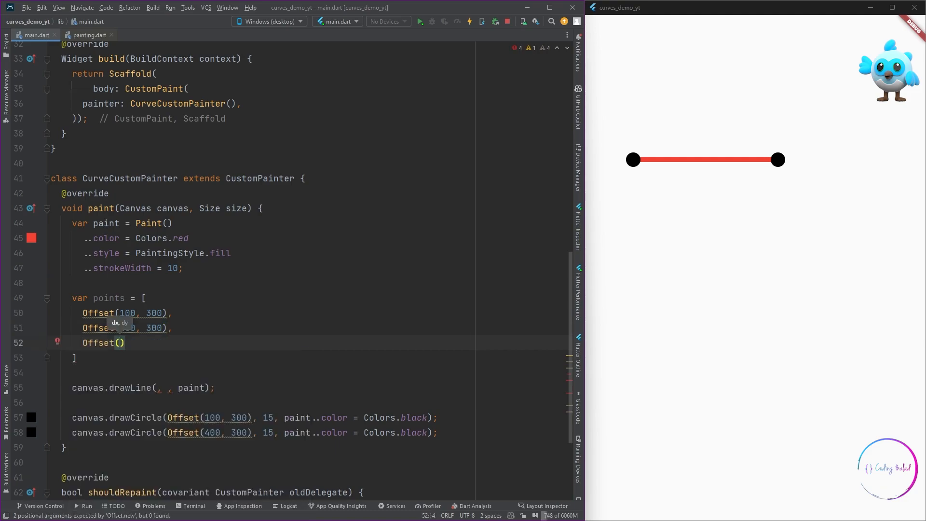
{"action": "type", "text": "350,"}
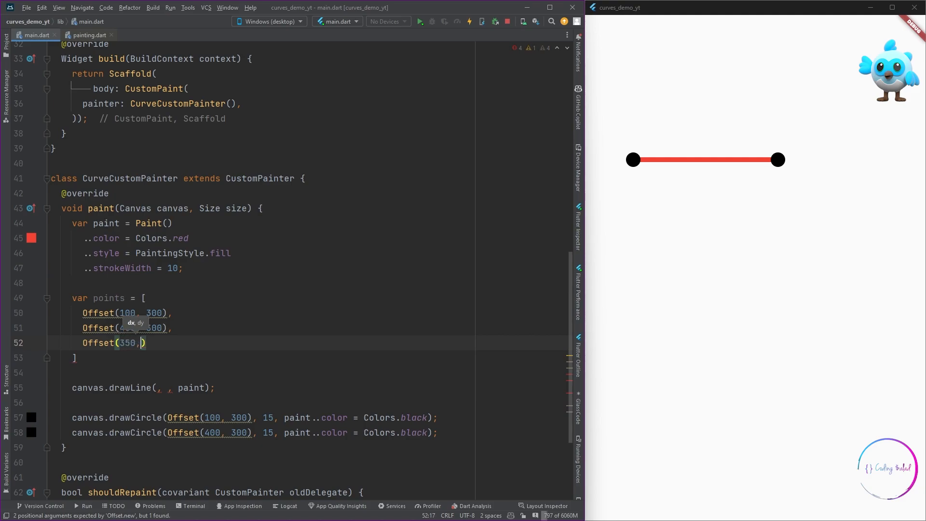
{"action": "type", "text": "150"}
{"action": "left_click", "coordinate": [308, 358]}
{"action": "type", "text": ";"}
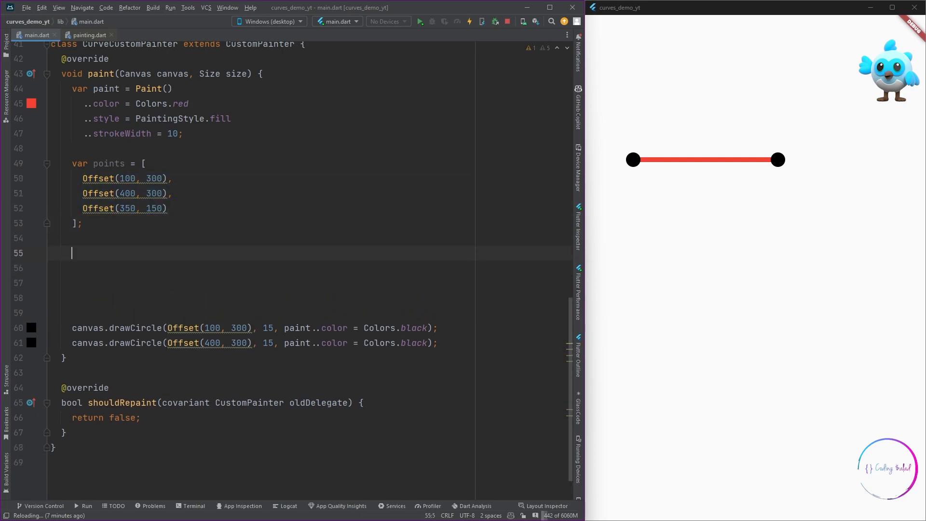
Write the for loop over points.length - 1 with currentPoint and nextPoint from index i and i + 1.
{"action": "type", "text": "for(var i =0"}
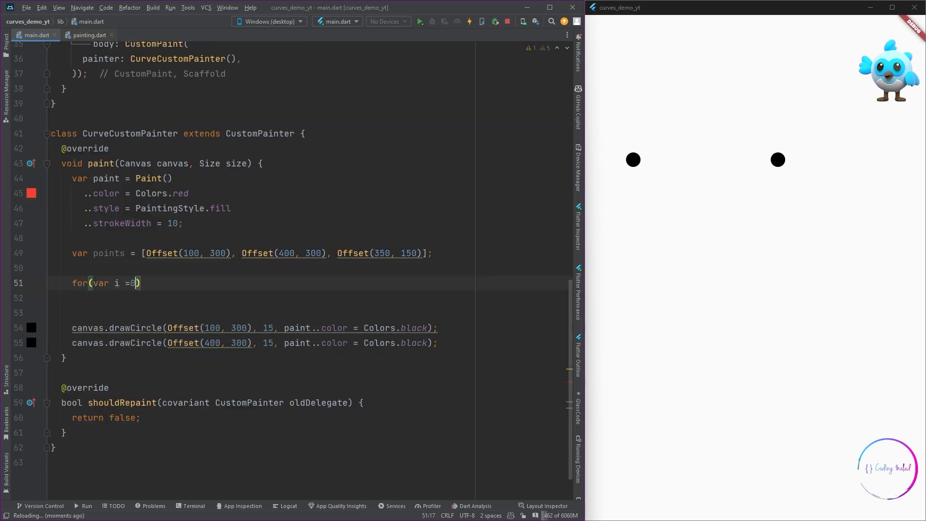
{"action": "type", "text": "0; i < points."}
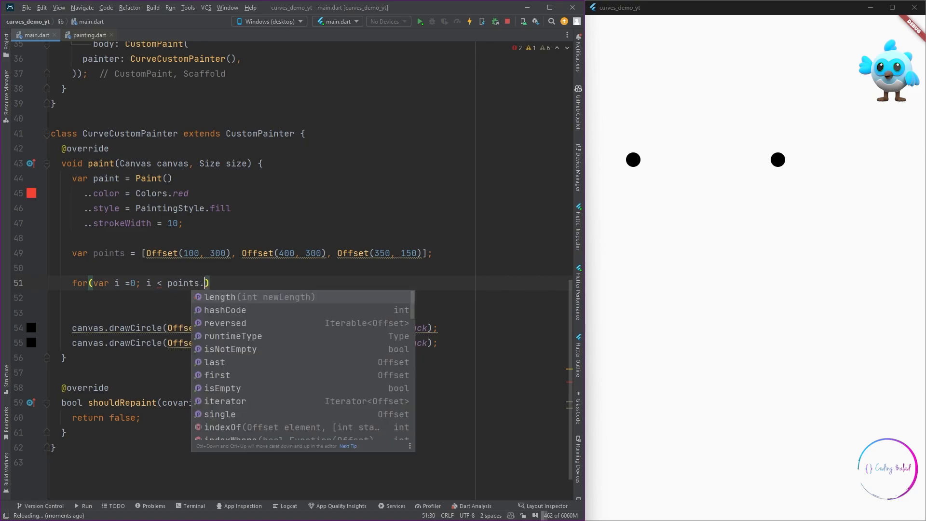
{"action": "type", "text": "length - 1; i++"}
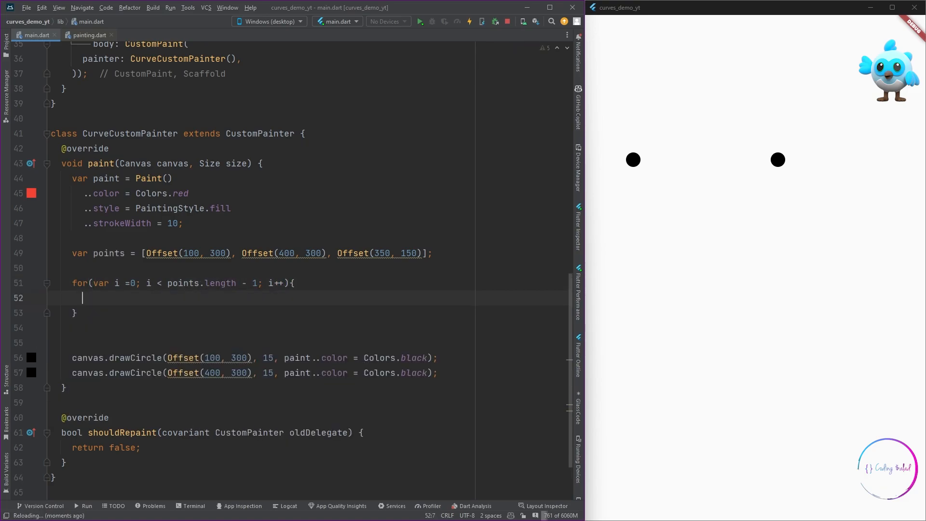
{"action": "type", "text": "var currentPoint = points[i];"}
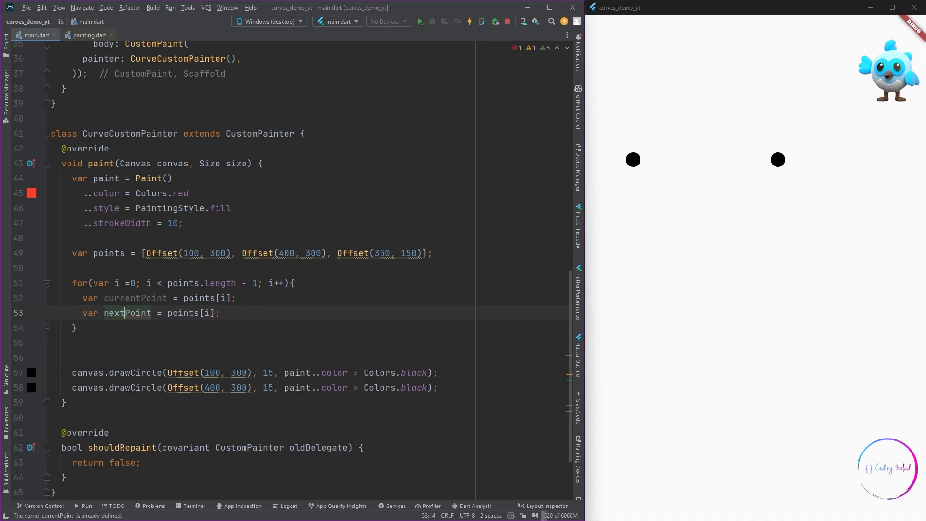
{"action": "type", "text": "+ 1"}
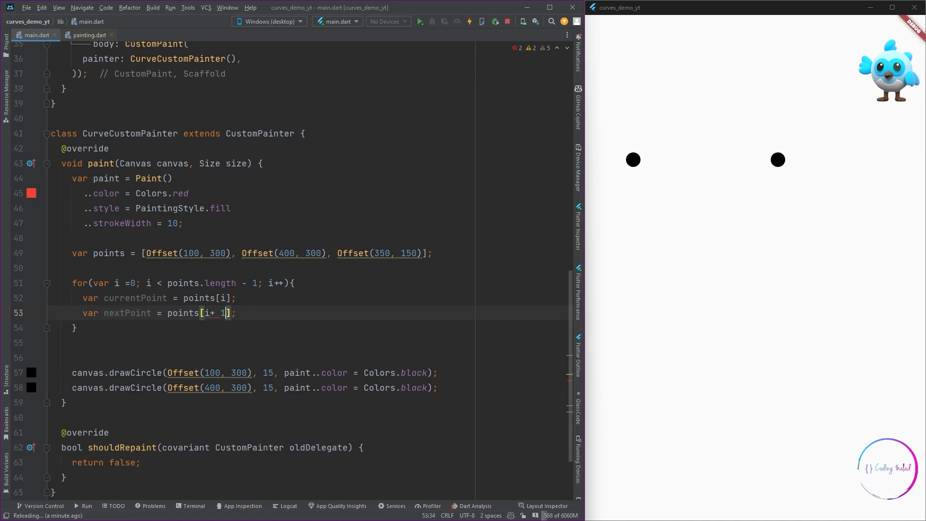
Add canvas.drawLine(currentPoint, nextPoint, paint) inside the loop body.
{"action": "type", "text": "canvas.draw"}
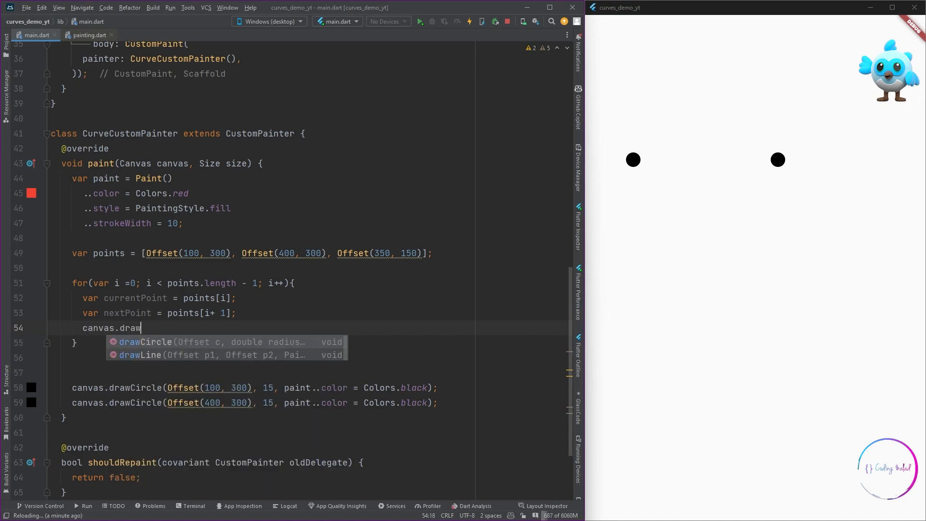
{"action": "left_click", "coordinate": [145, 354]}
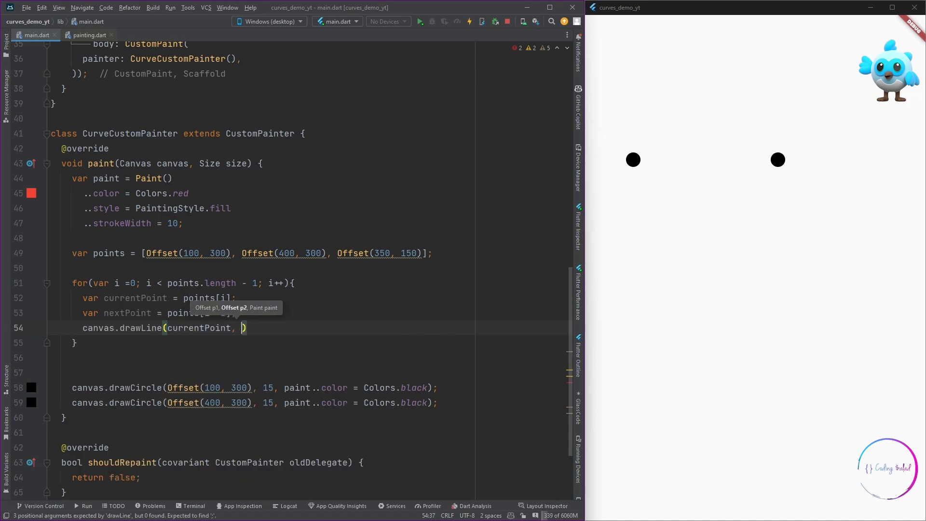
{"action": "type", "text": "nextPoint"}
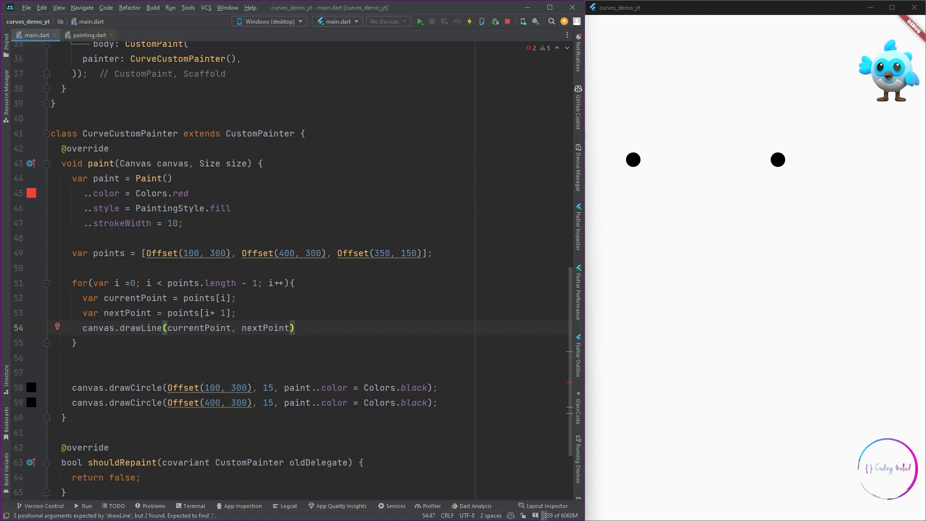
{"action": "type", "text": ", paint"}
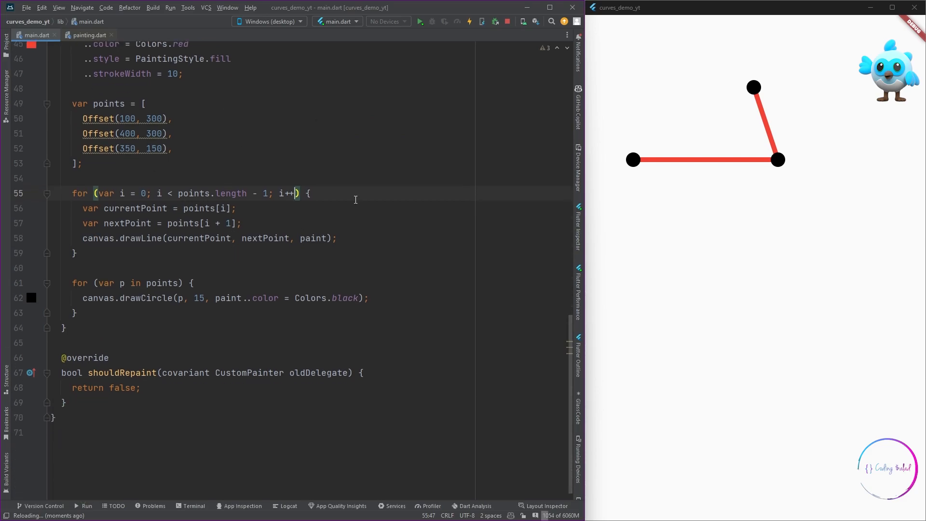
{"action": "mouse_move", "coordinate": [154, 148]}
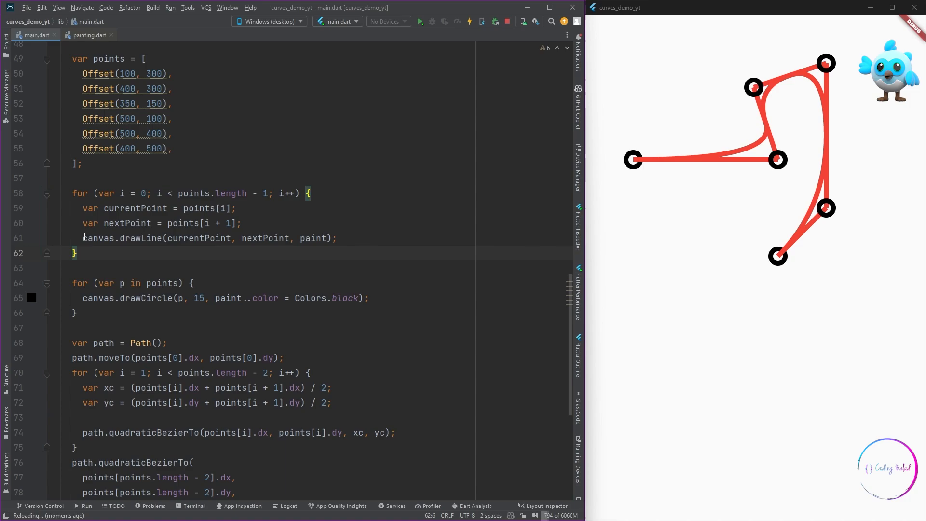
Scroll down through the painter code toward the Bezier path section.
{"action": "scroll", "scroll_direction": "down", "scroll_amount": 3}
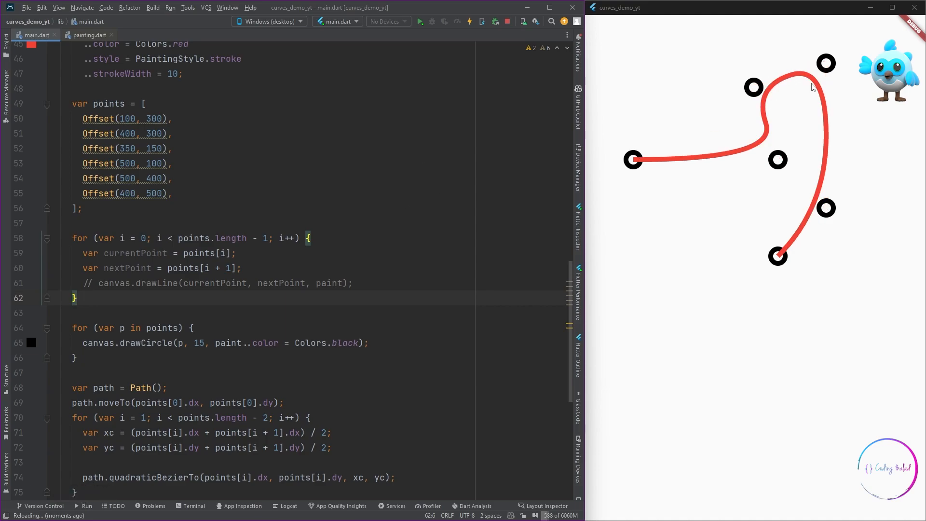
{"action": "mouse_move", "coordinate": [589, 172]}
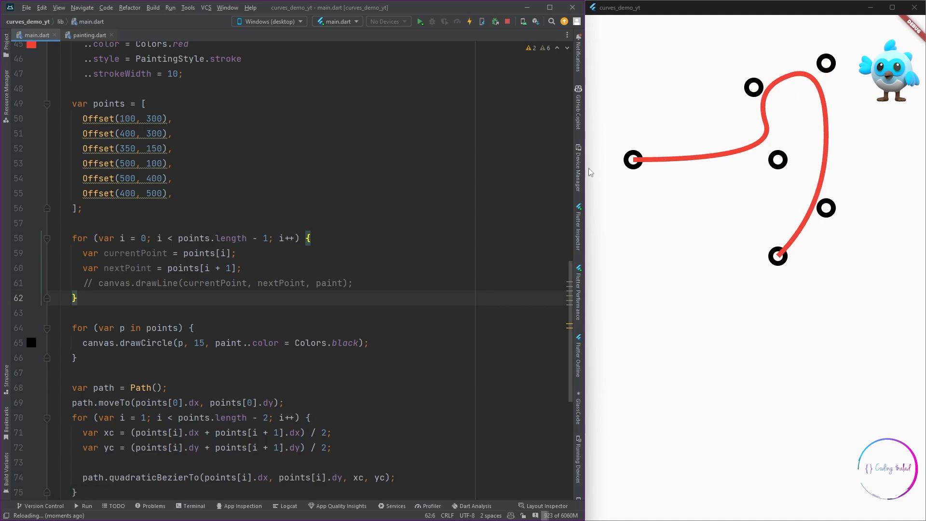